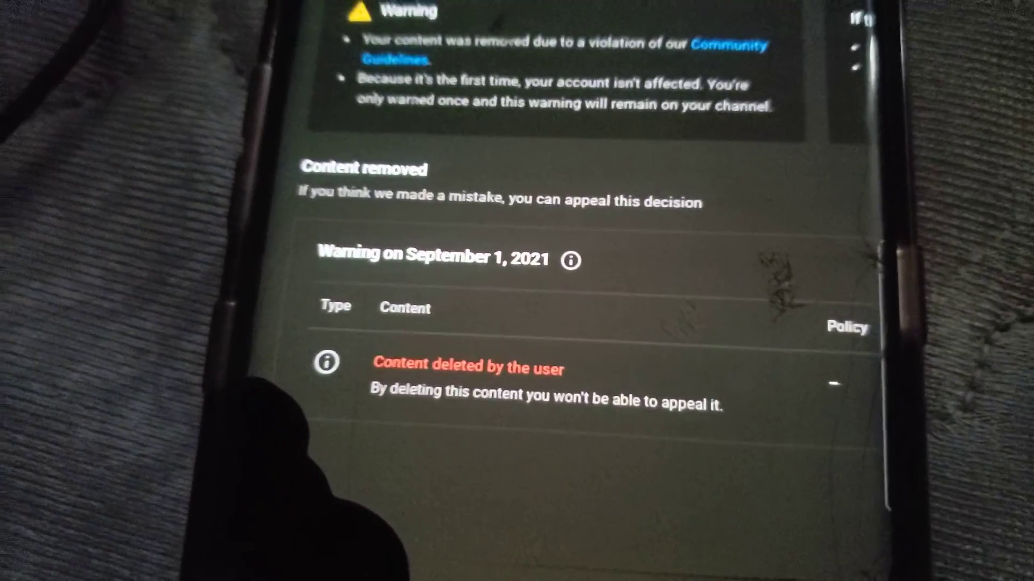
pyautogui.scroll(-3)
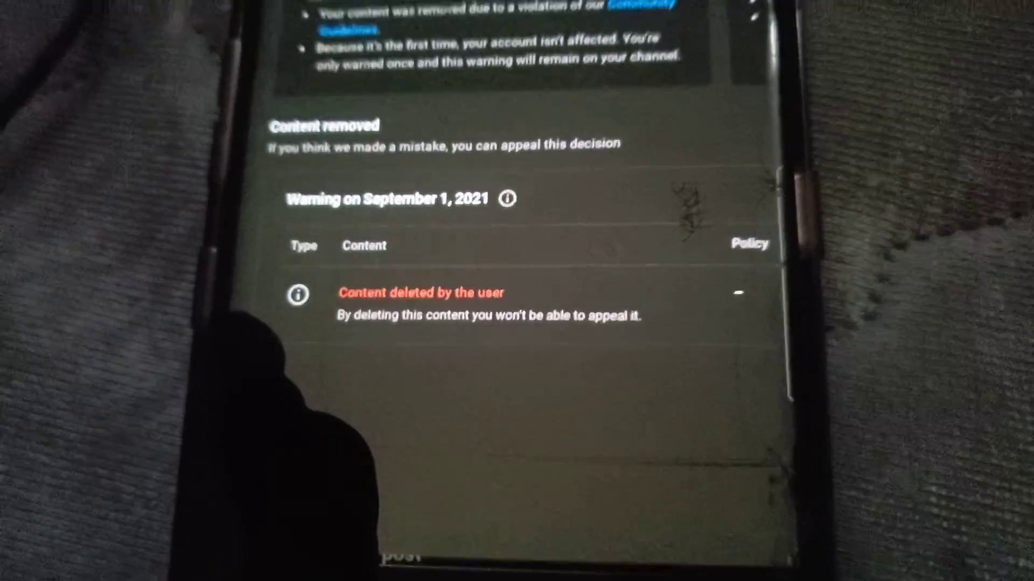